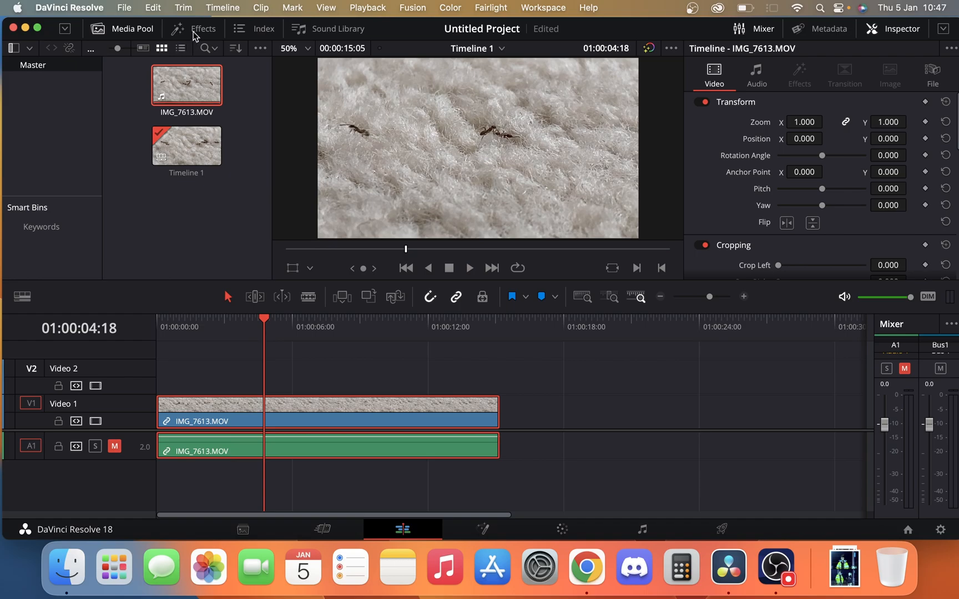
Show the Effects library at the Effects category listing Adjustment Clip and Fusion effects
left_click(202, 29)
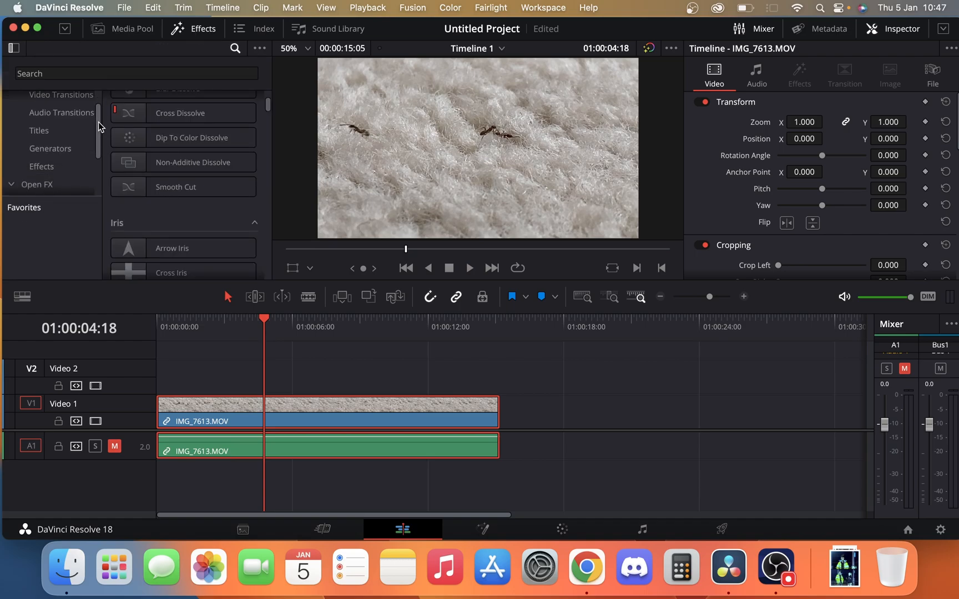
left_click(41, 145)
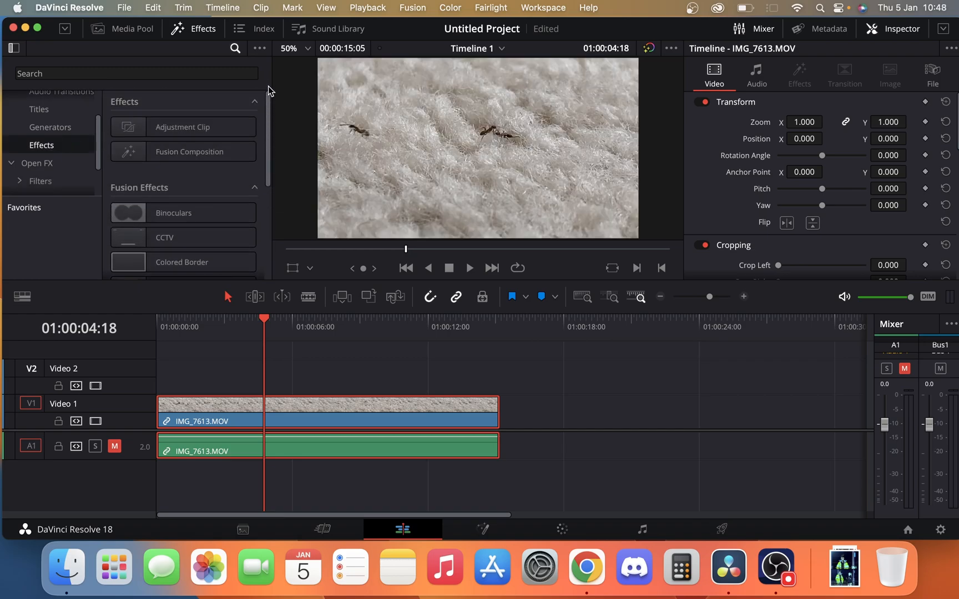
mouse_move(184, 127)
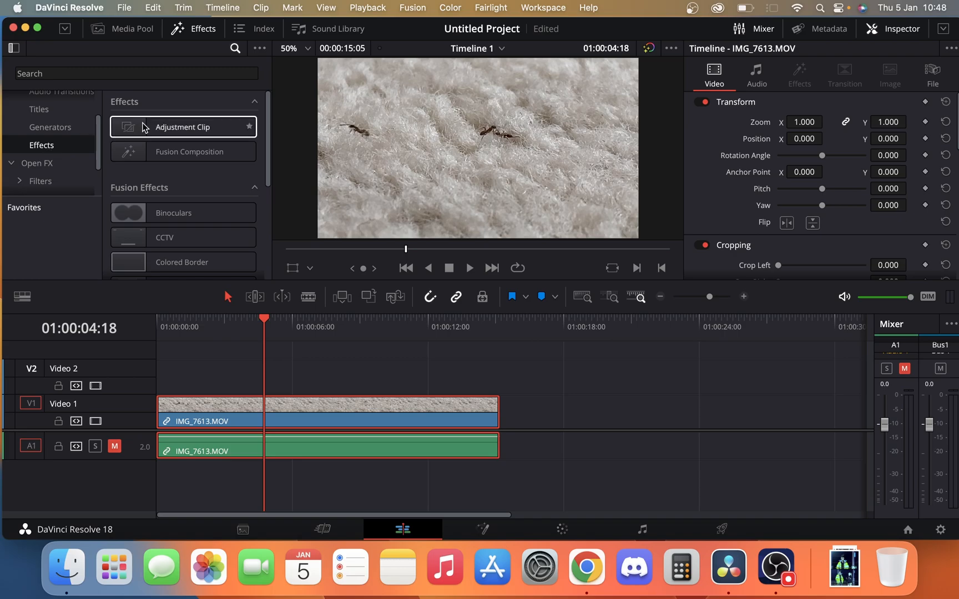
Place an Adjustment Clip on Video 2 above the IMG_7613.MOV ant clip
left_click_drag(182, 127, 211, 376)
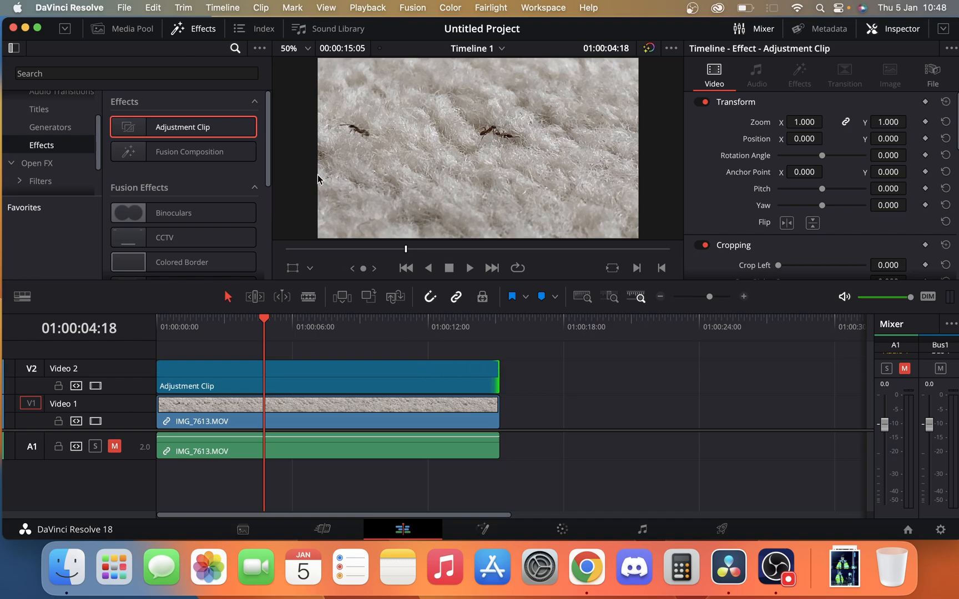
scroll("down", 3)
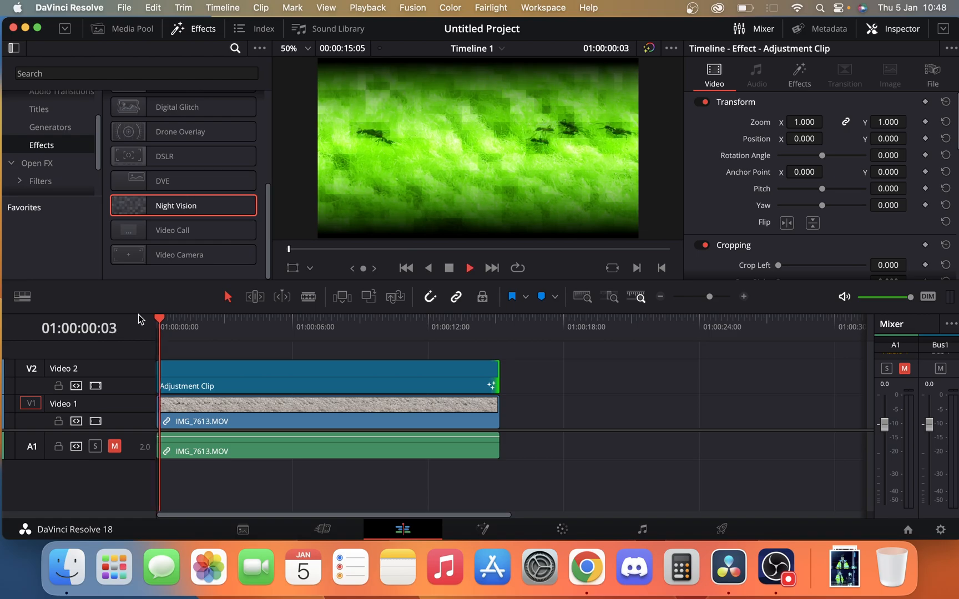
Play the timeline to preview the green Night Vision look on the ant footage
left_click(205, 326)
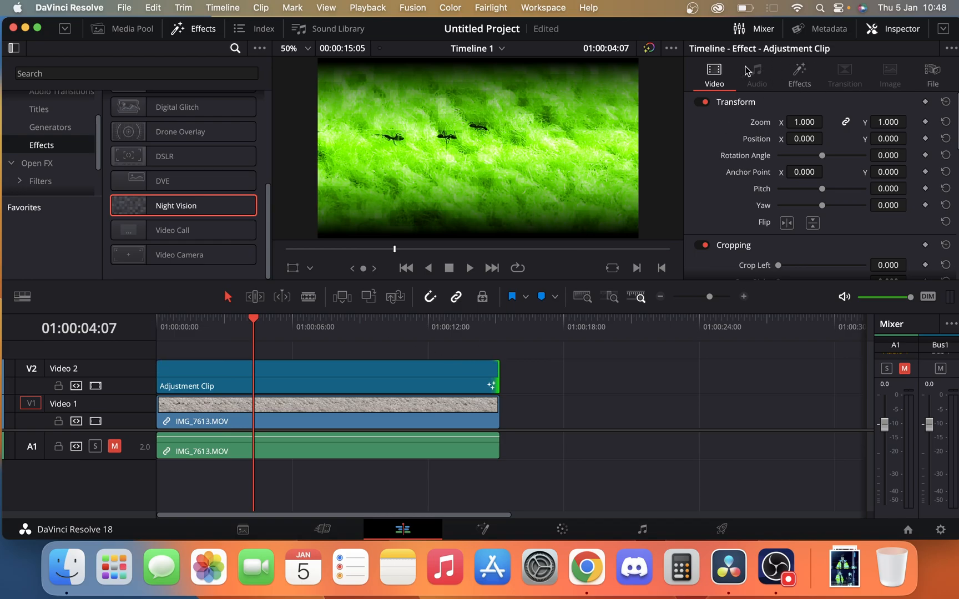
Set the Night Vision tint to muted green (R 0.49, G 0.83, B 0.26)
left_click(798, 73)
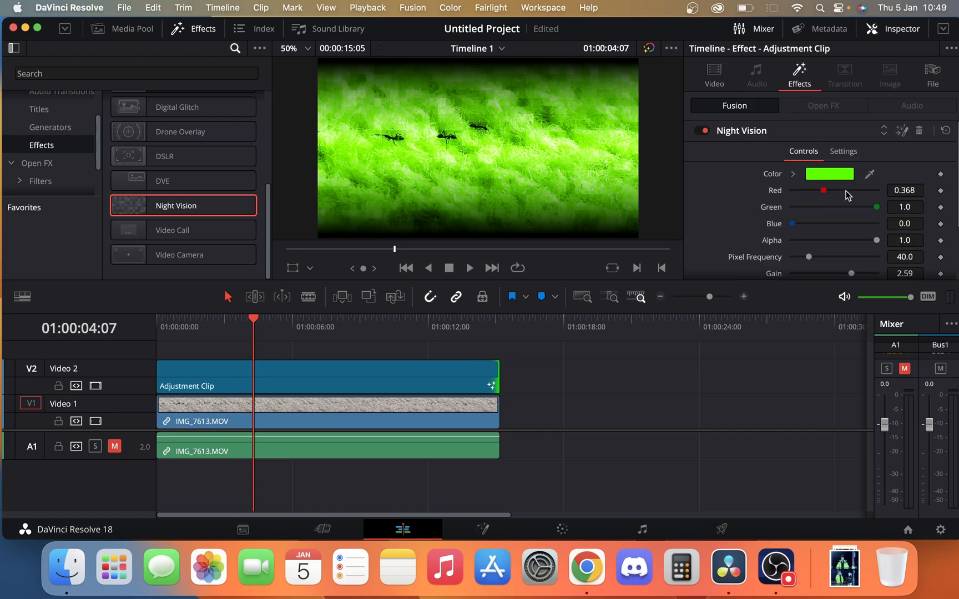
left_click(829, 174)
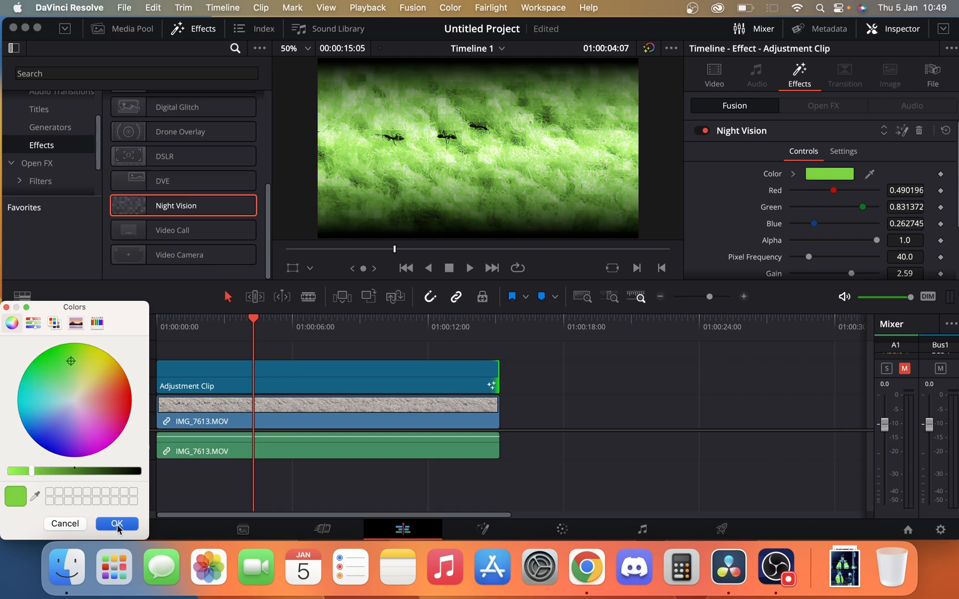
left_click(116, 523)
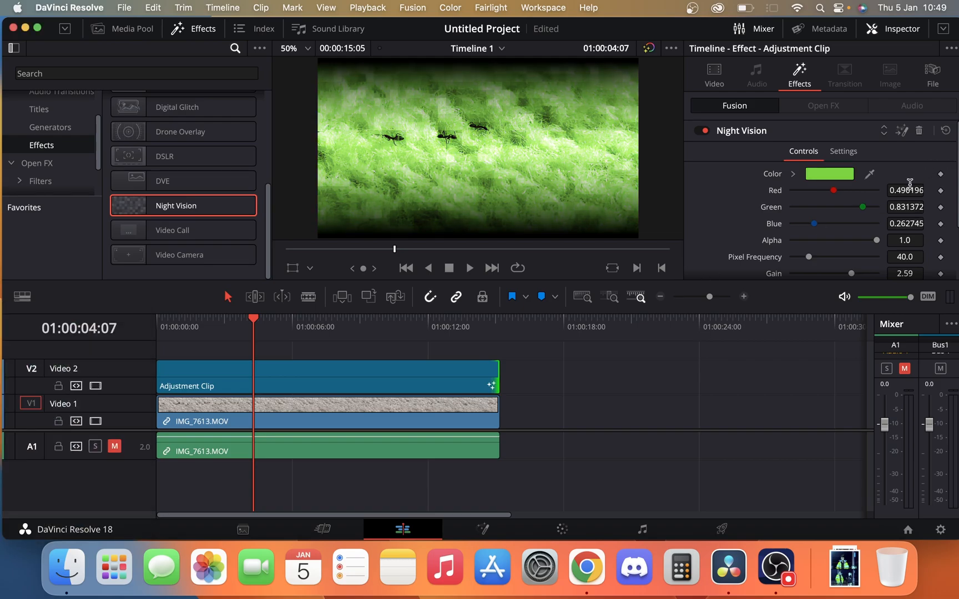
scroll("down", 3)
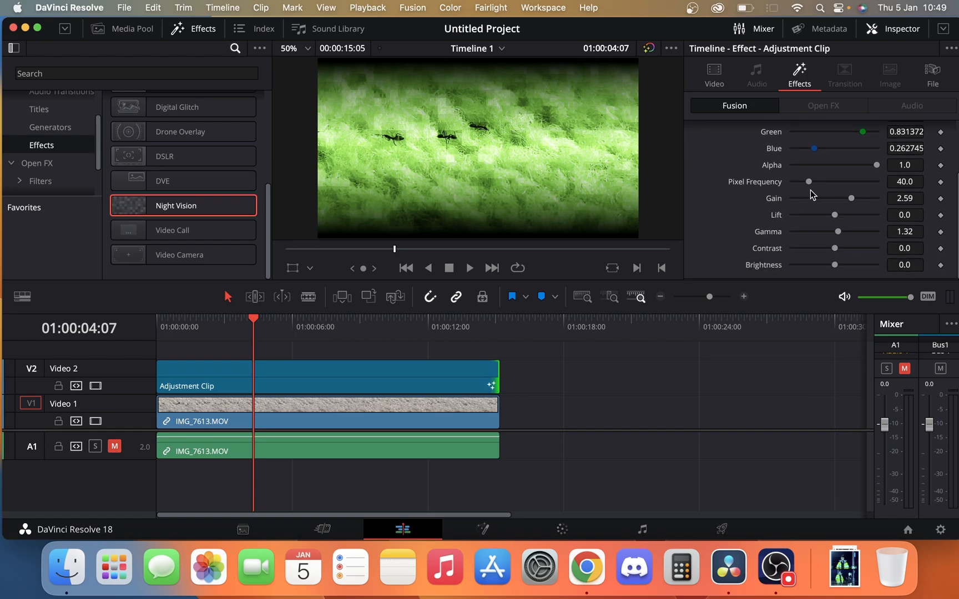
mouse_move(808, 184)
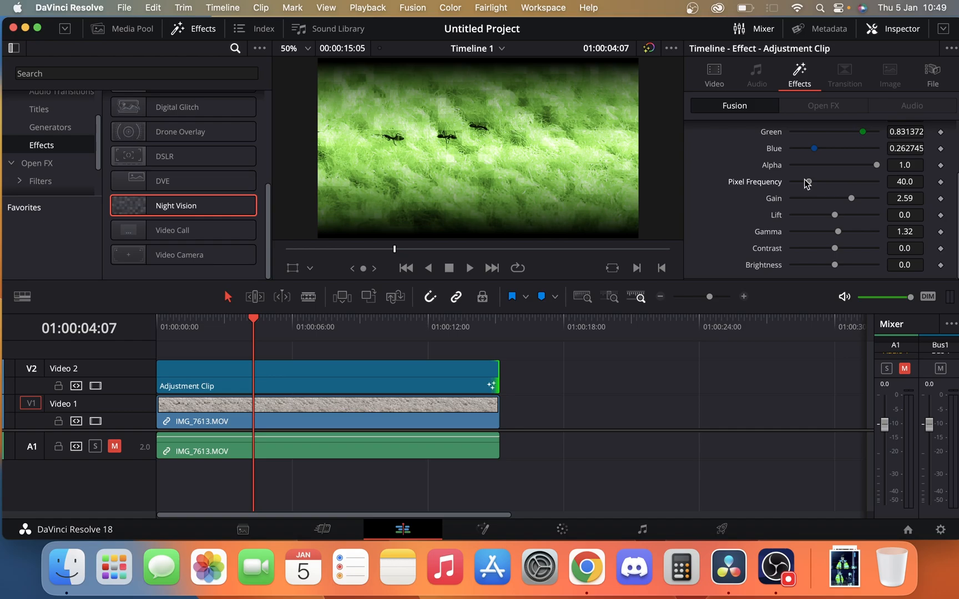